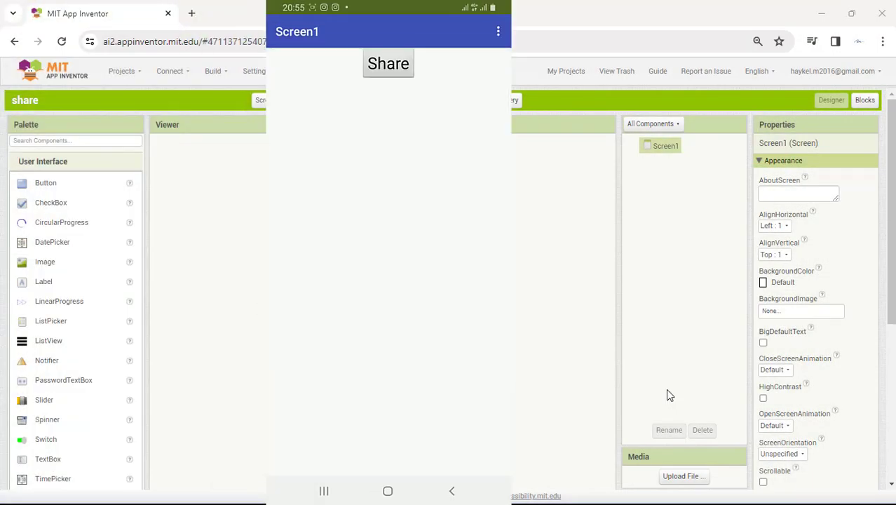
- Place a Button labelled 'Share' on Screen1 in the Designer
left_click(388, 63)
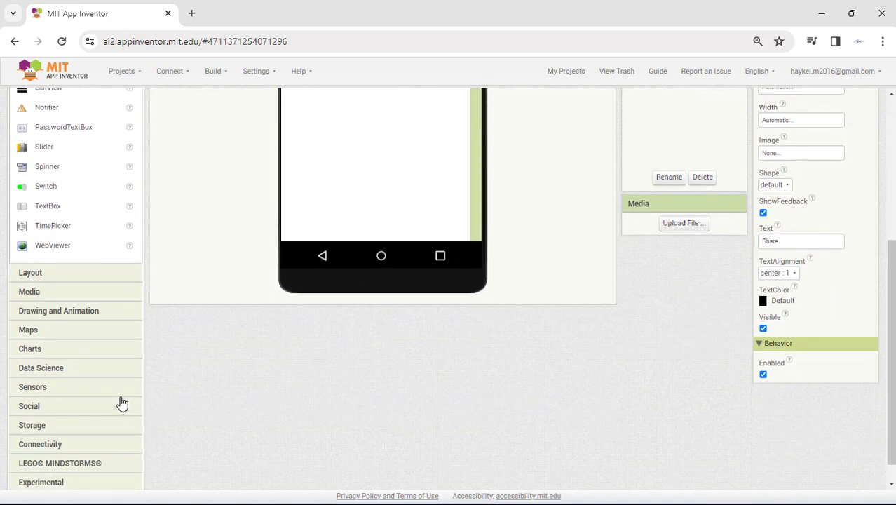
- Drag a Sharing component from the Social palette onto the Viewer
left_click(30, 406)
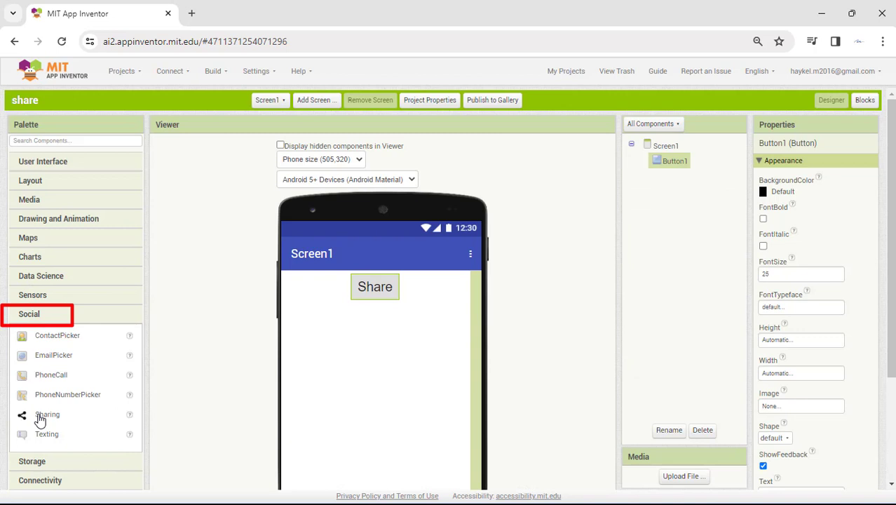
left_click_drag(47, 414, 381, 377)
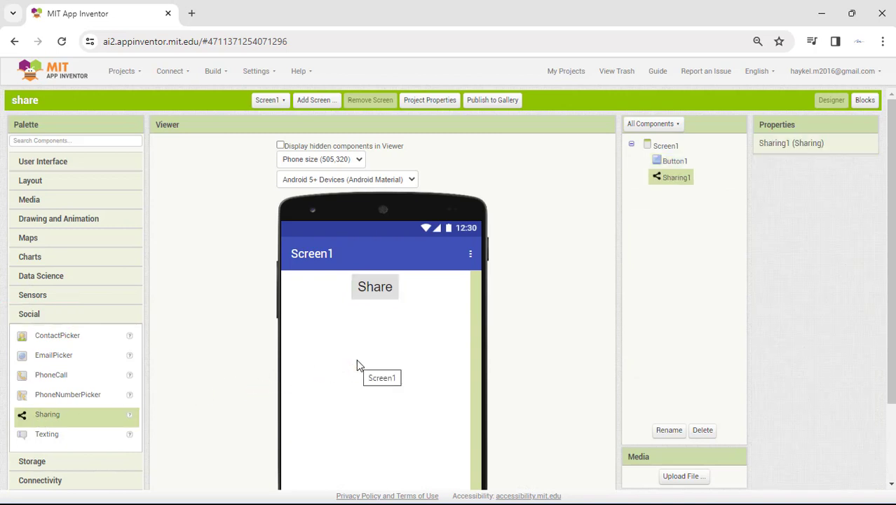
scroll("down", 3)
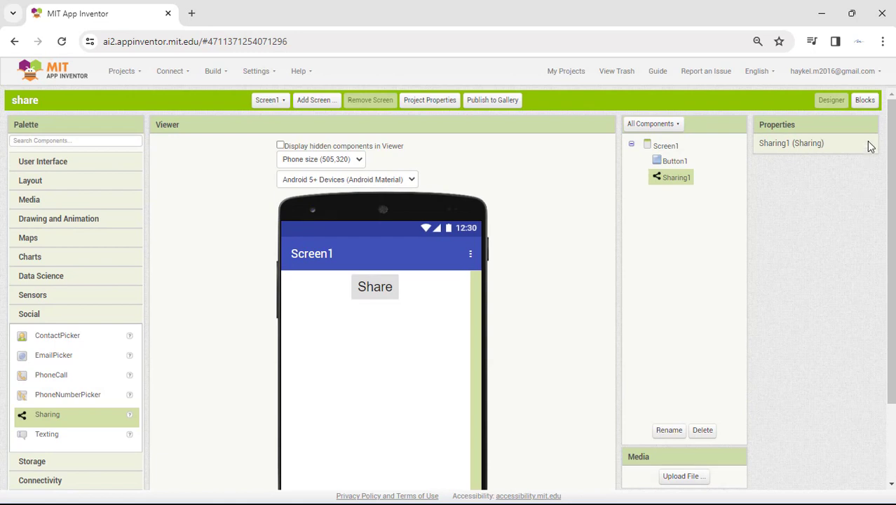
- Make Button1.Click call Sharing1.ShareMessage with the text 'Hello everybody!'
left_click(865, 100)
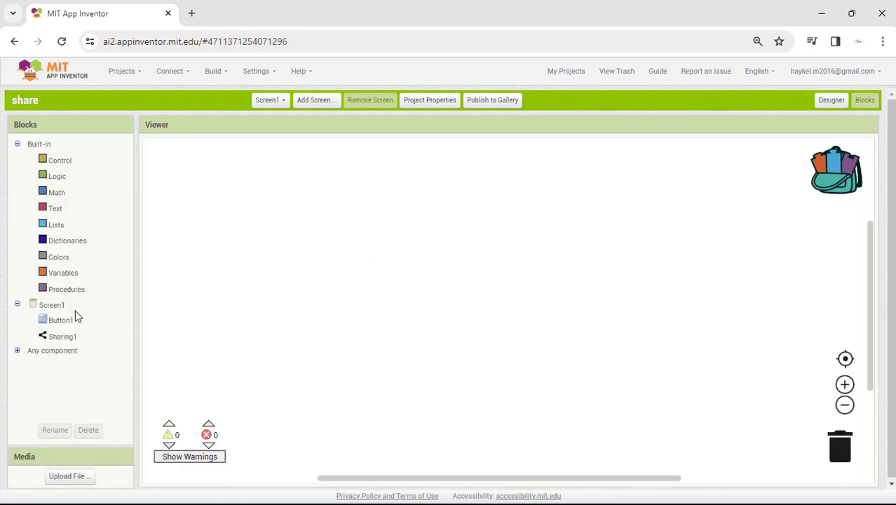
left_click(60, 320)
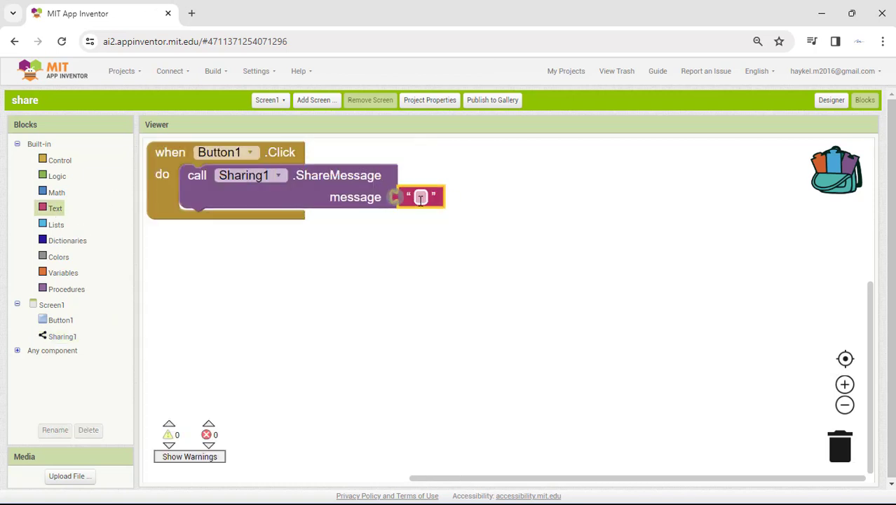
type("Hello eve")
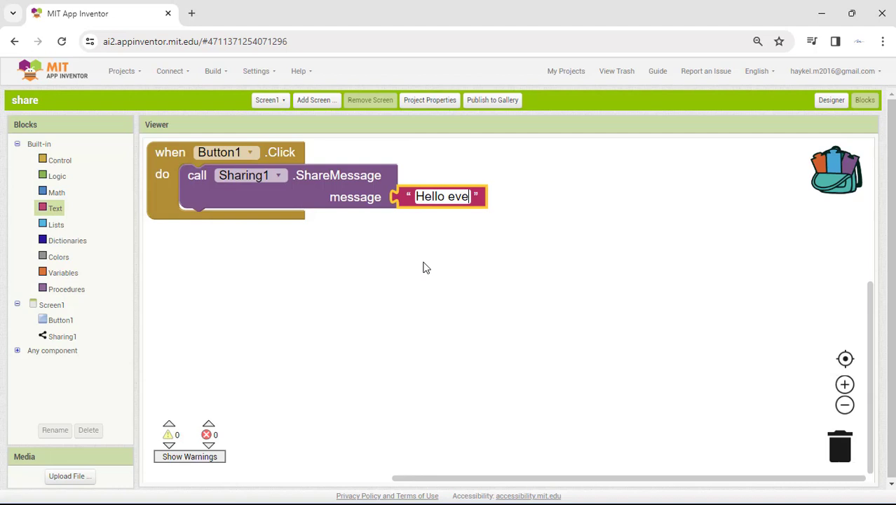
left_click(170, 71)
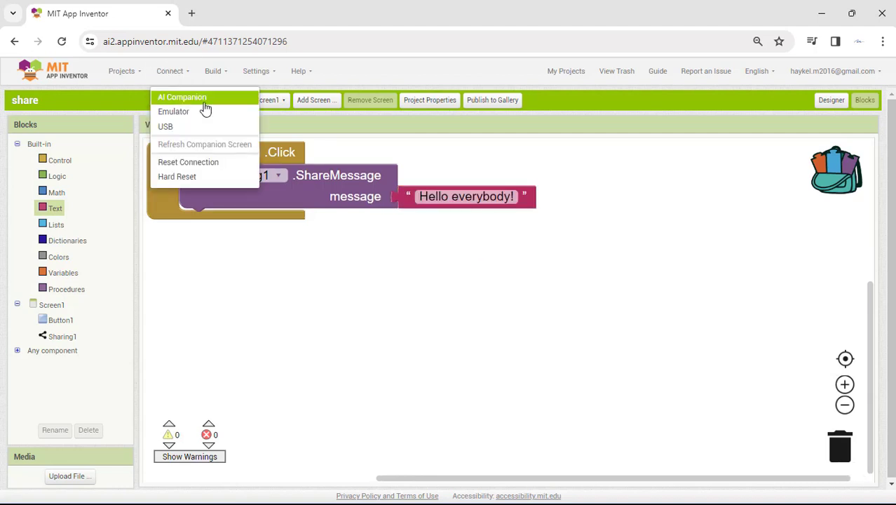
left_click(181, 97)
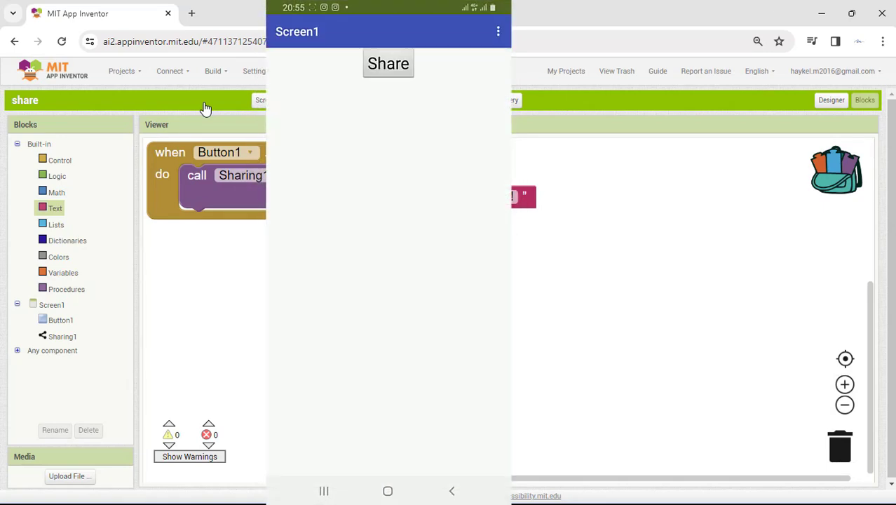
left_click(388, 64)
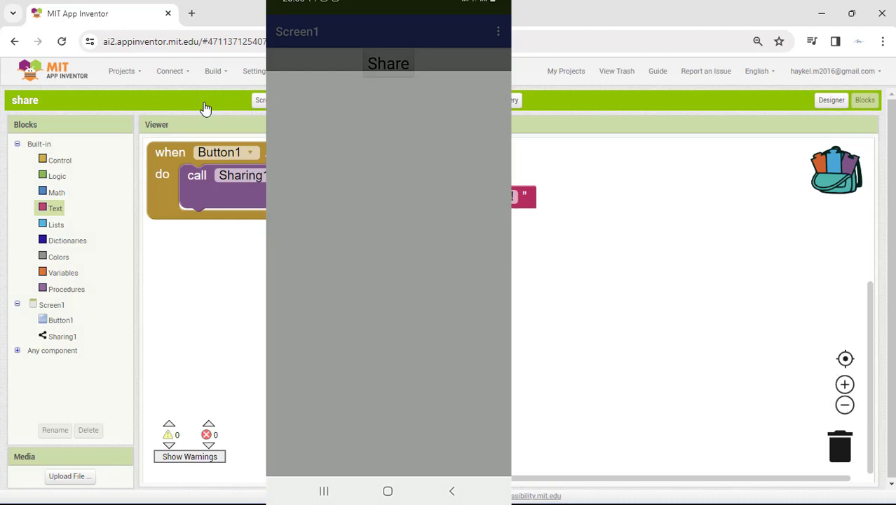
left_click(387, 63)
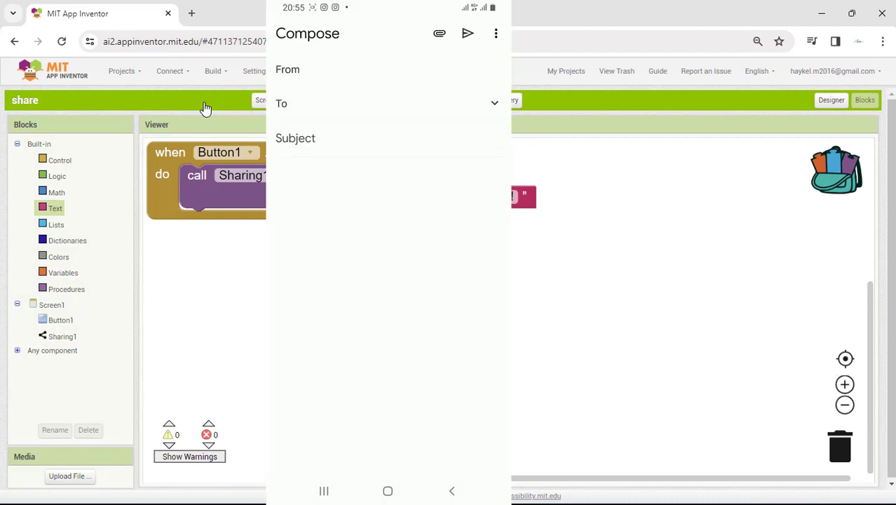
type("Hello everybody!")
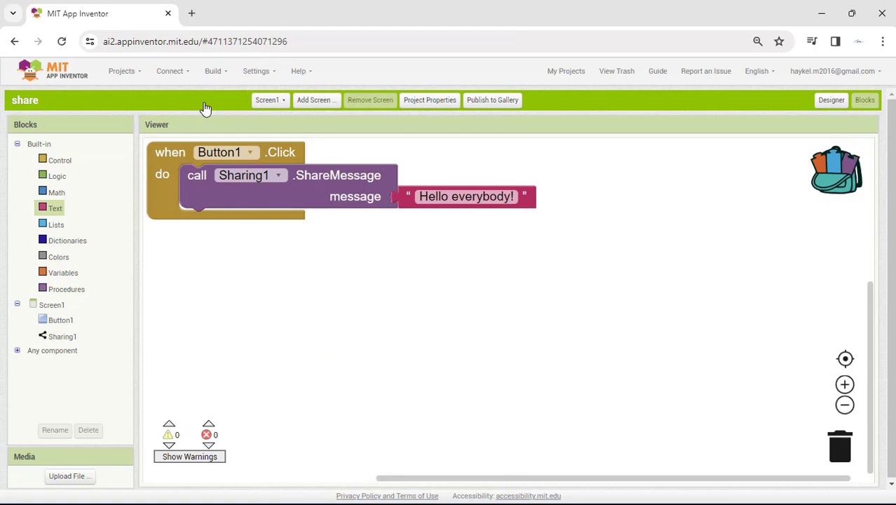
mouse_move(831, 100)
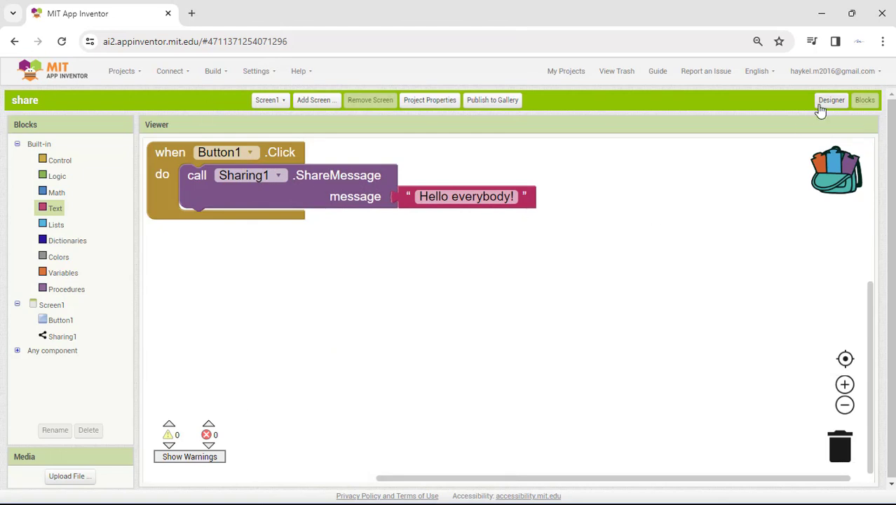
- Add Camera1 in the Designer, then return to the Blocks editor
left_click(831, 100)
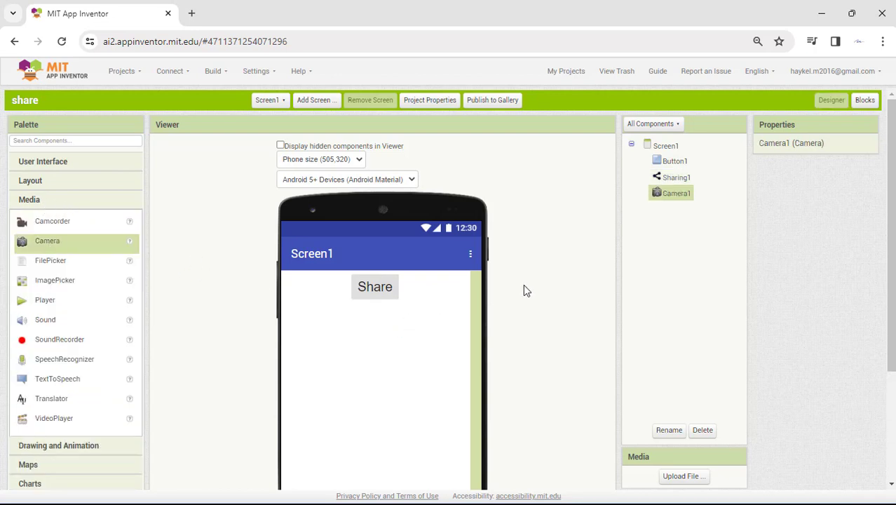
left_click(865, 99)
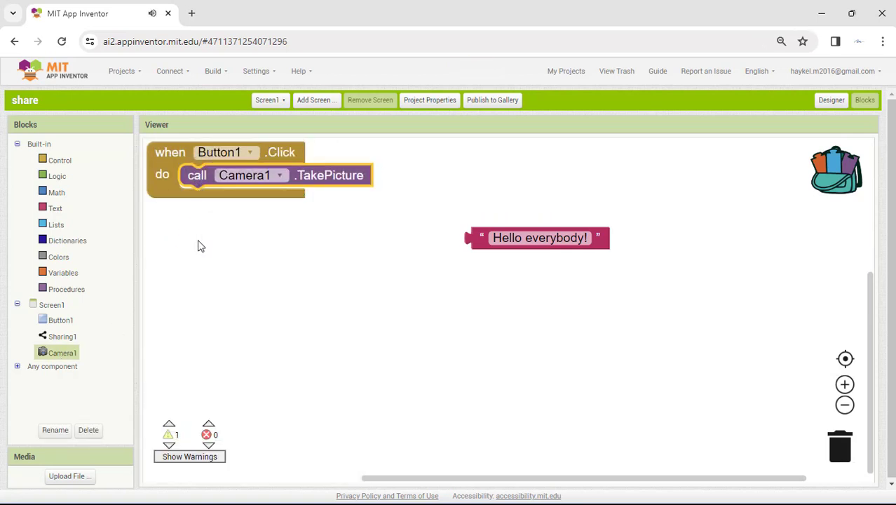
- Make Camera1.AfterPicture share the image with 'Hello everybody!' via ShareFileWithMessage
left_click(61, 352)
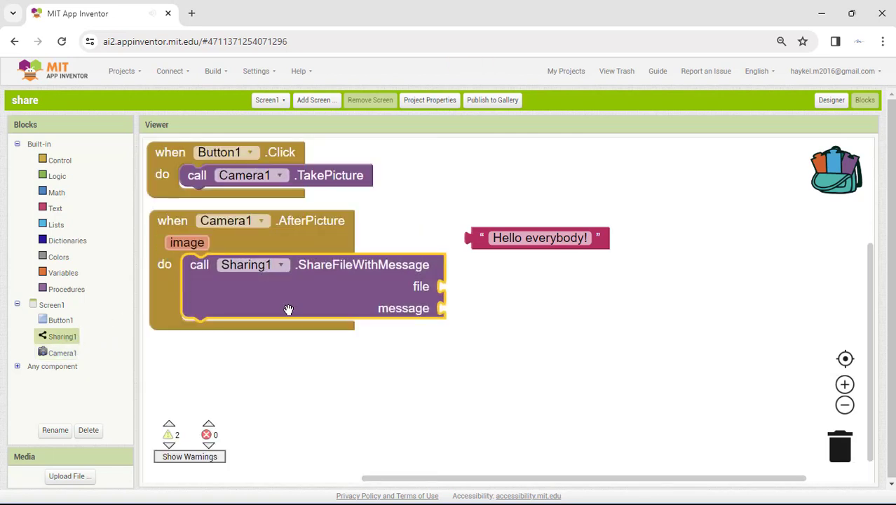
left_click_drag(540, 237, 515, 308)
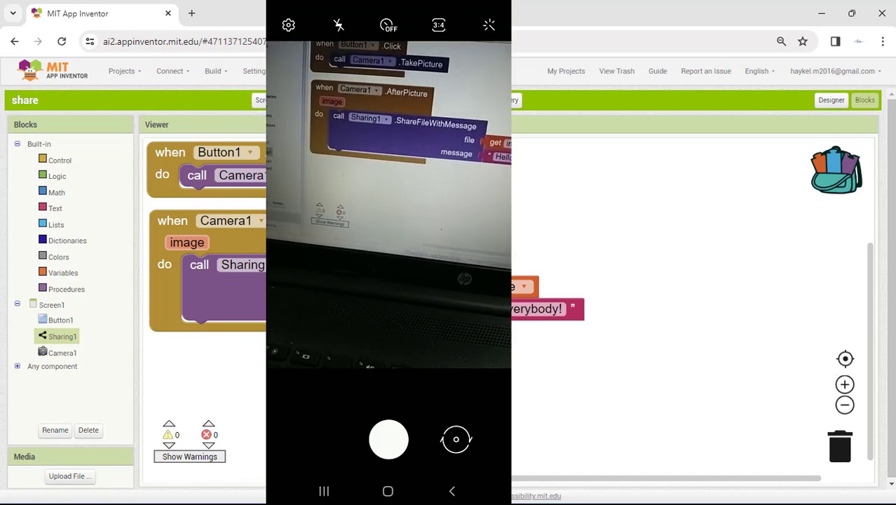
left_click(388, 440)
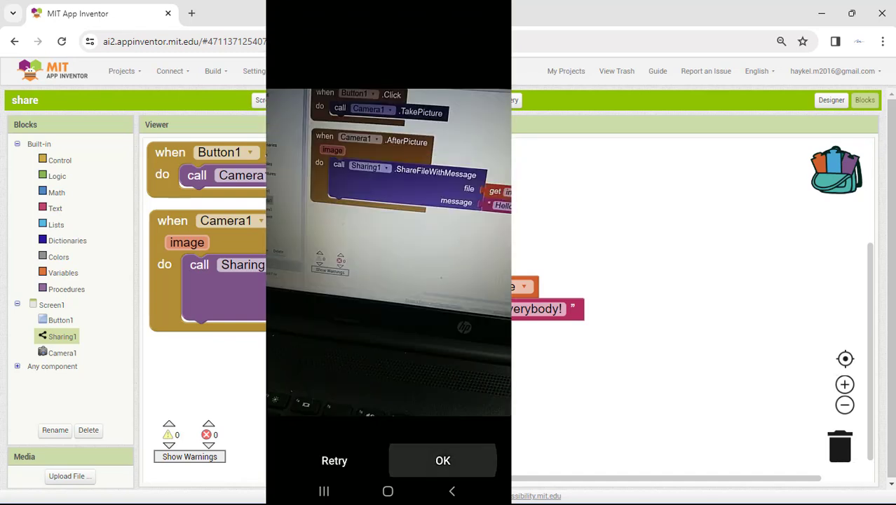
left_click(443, 461)
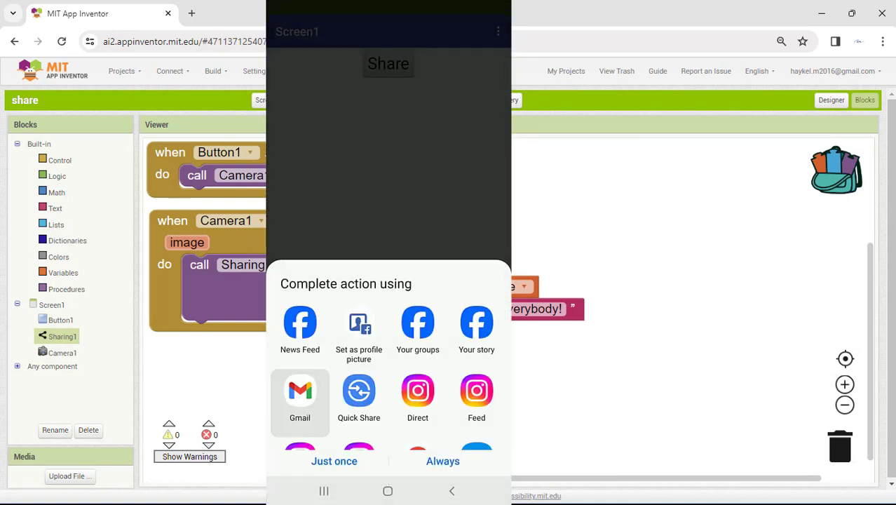
left_click(300, 391)
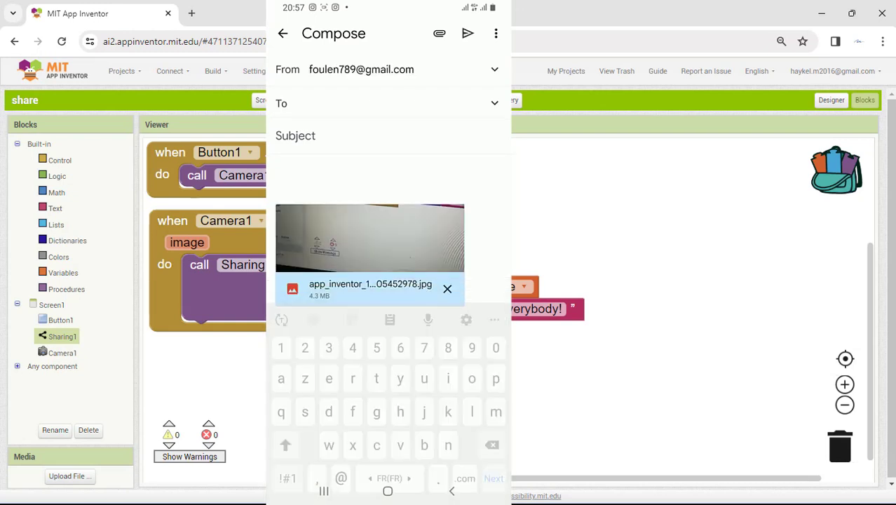
type("Hello everybody!")
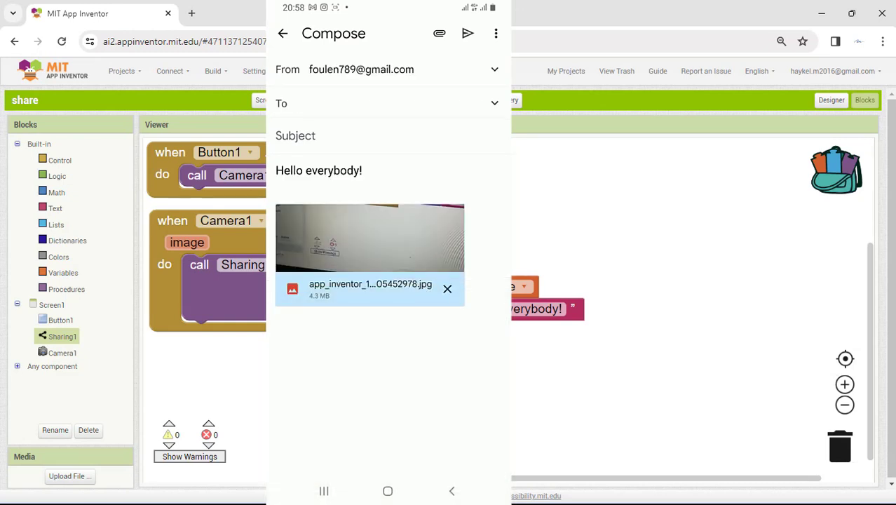